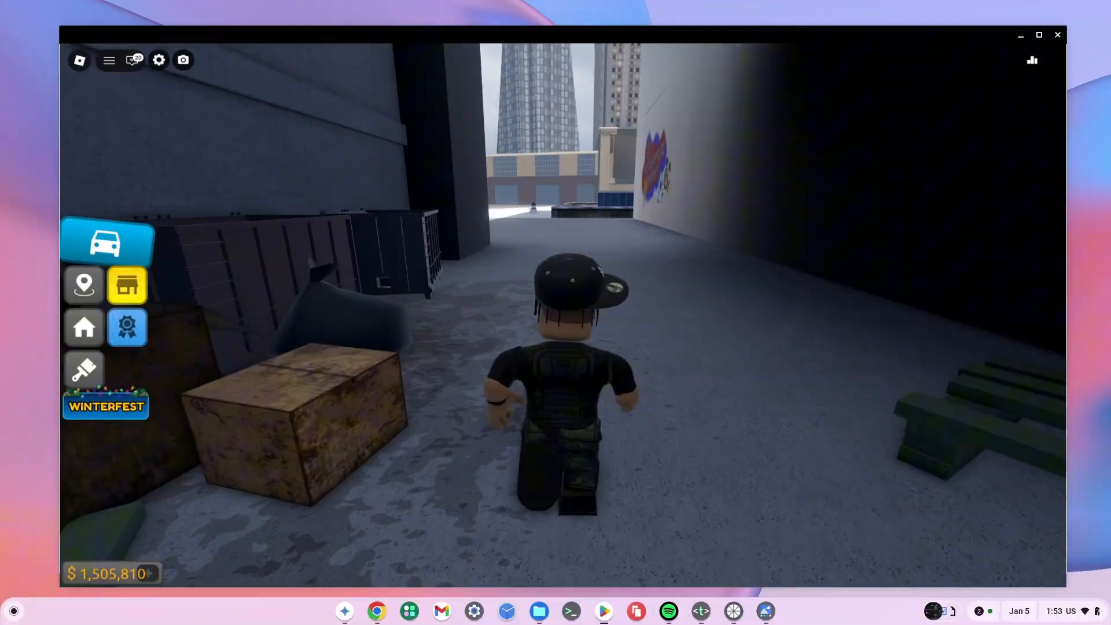
Step: Spawn the yellow sports car from My Vehicles and drive it around the parking lot
{"action": "left_click", "coordinate": [106, 241]}
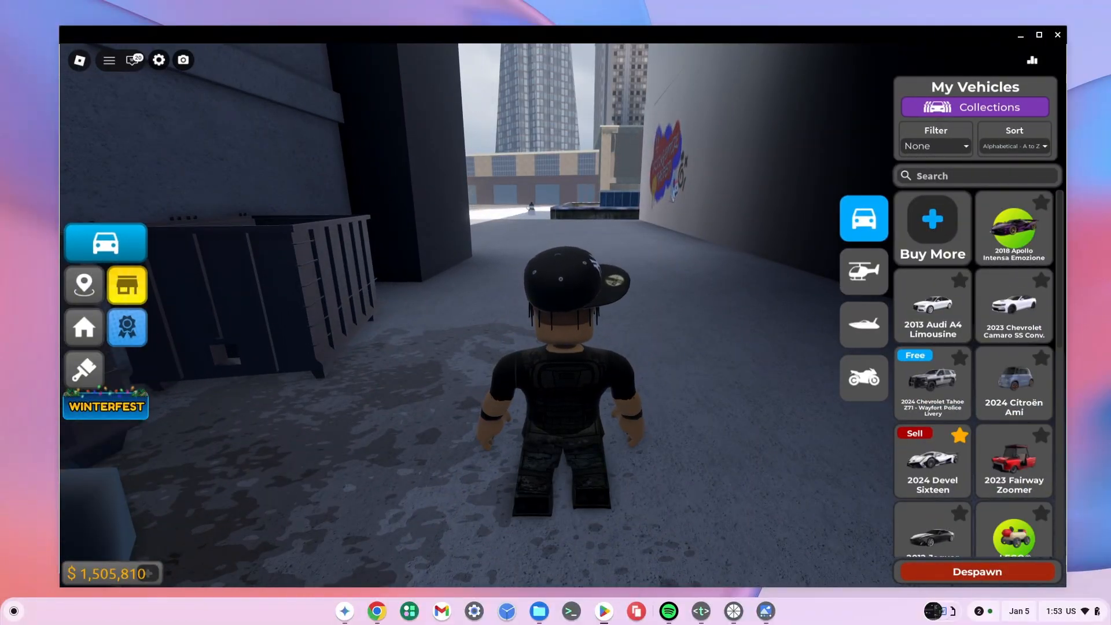
{"action": "left_click", "coordinate": [932, 461]}
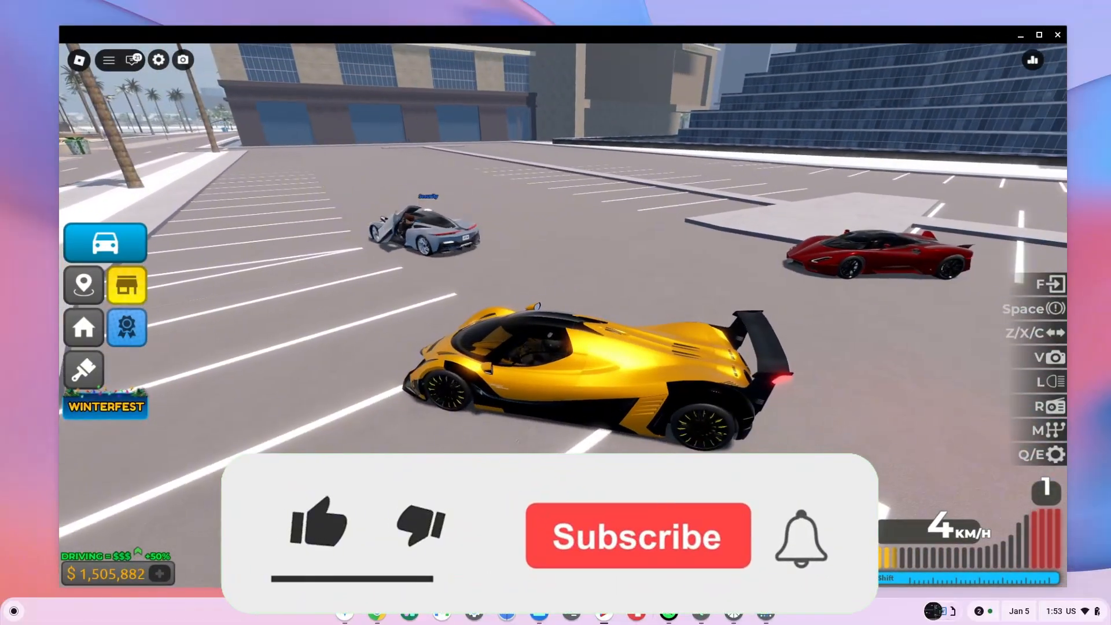
{"action": "left_click", "coordinate": [317, 523]}
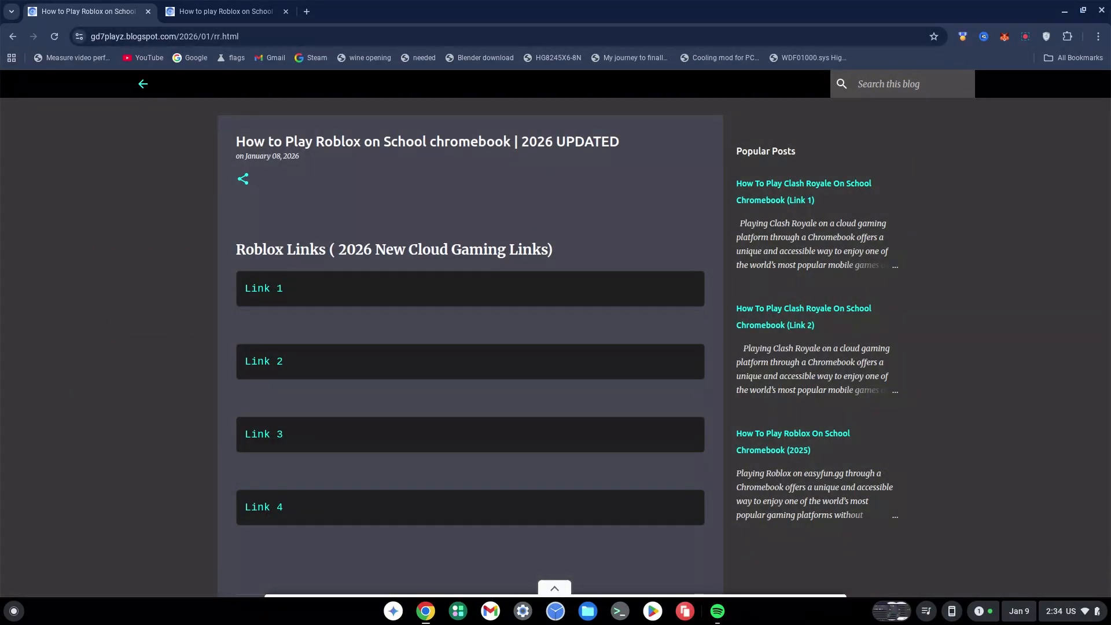
{"action": "mouse_move", "coordinate": [507, 405]}
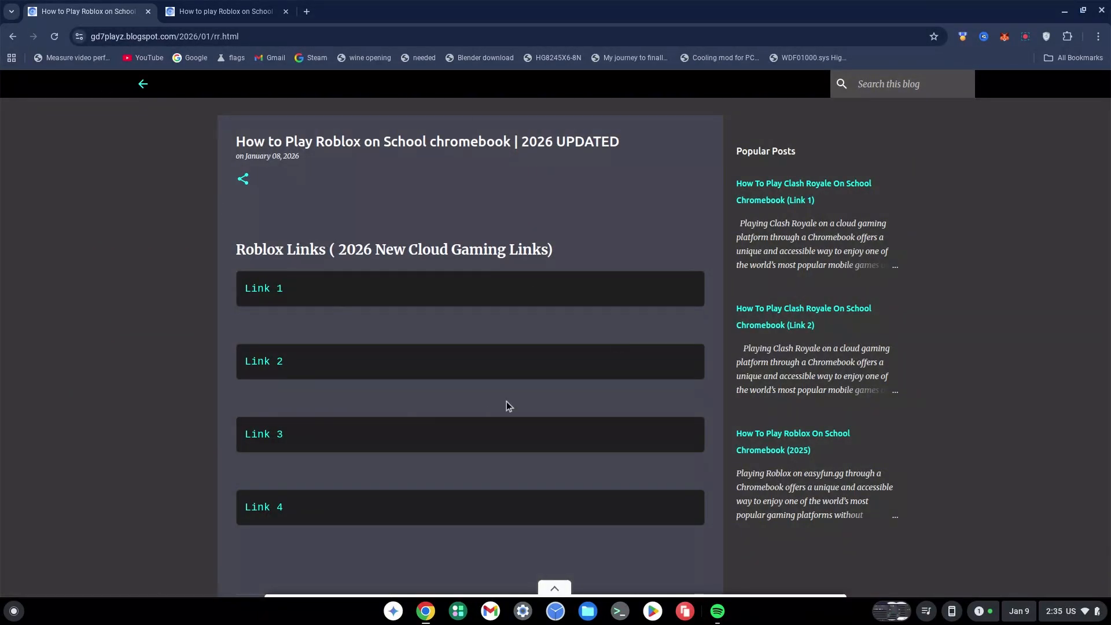
{"action": "mouse_move", "coordinate": [457, 413]}
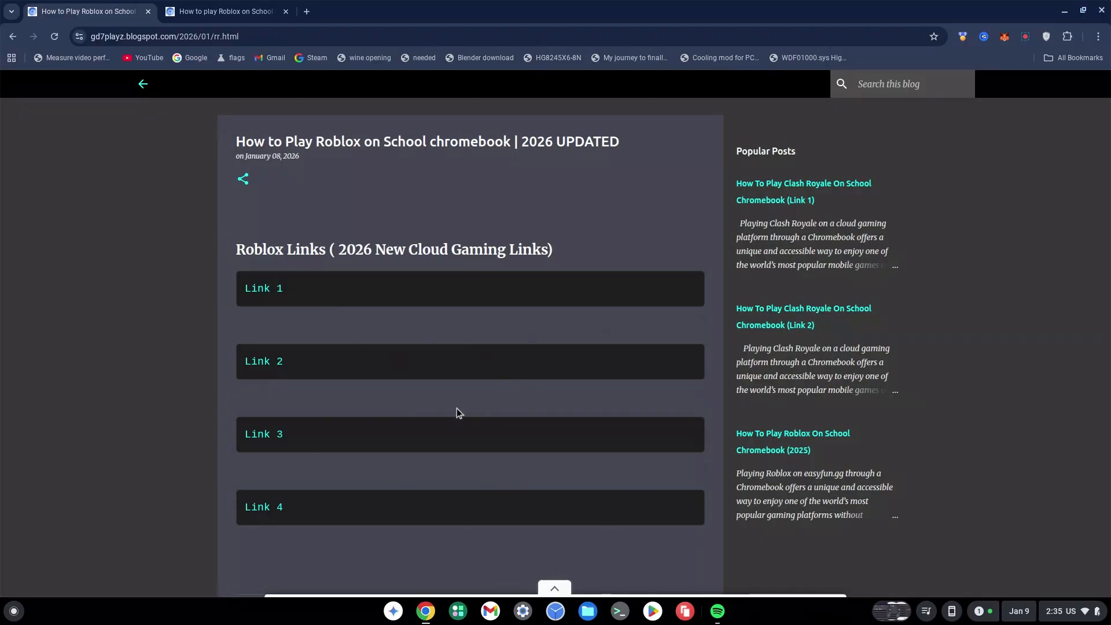
{"action": "mouse_move", "coordinate": [453, 414]}
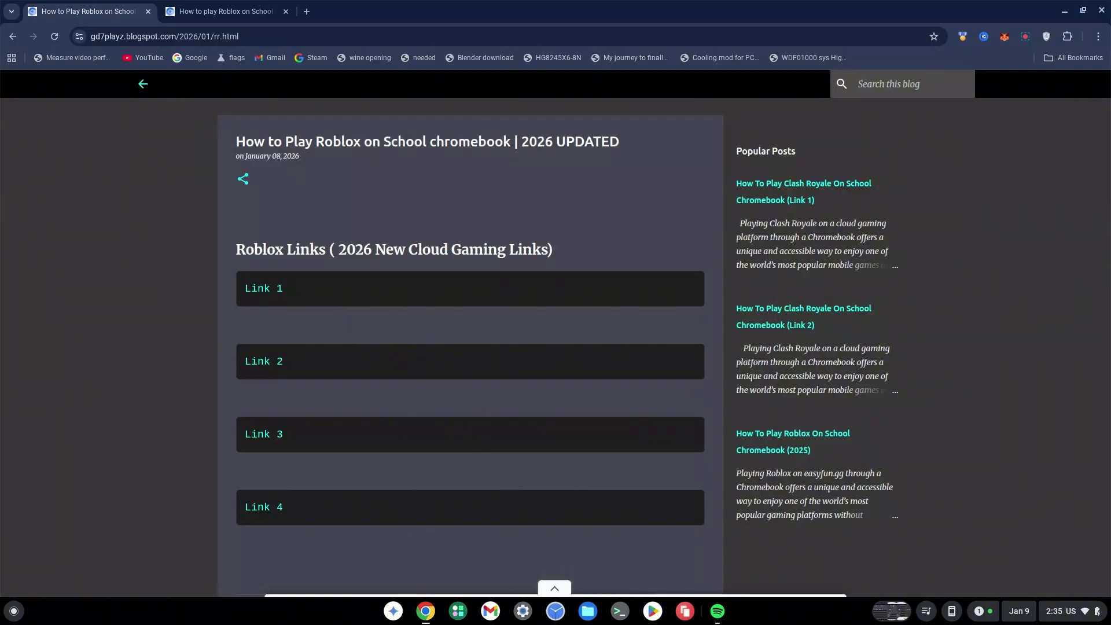
{"action": "mouse_move", "coordinate": [412, 476]}
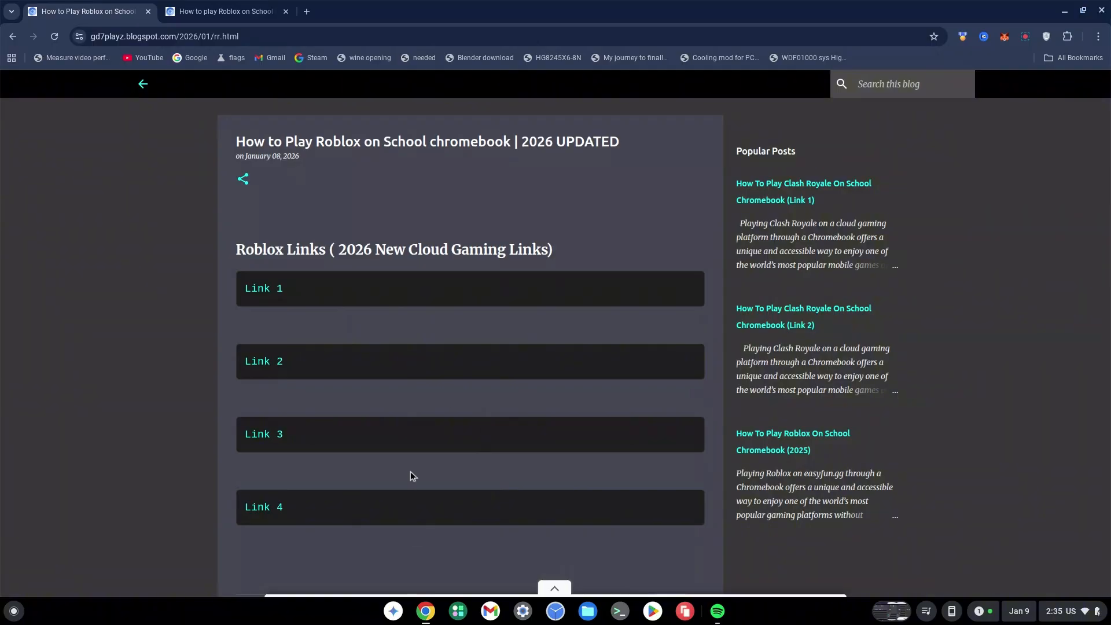
Step: Bring the '4 Roblox Proxy Sites' blog post tab to the front
{"action": "left_click", "coordinate": [224, 12]}
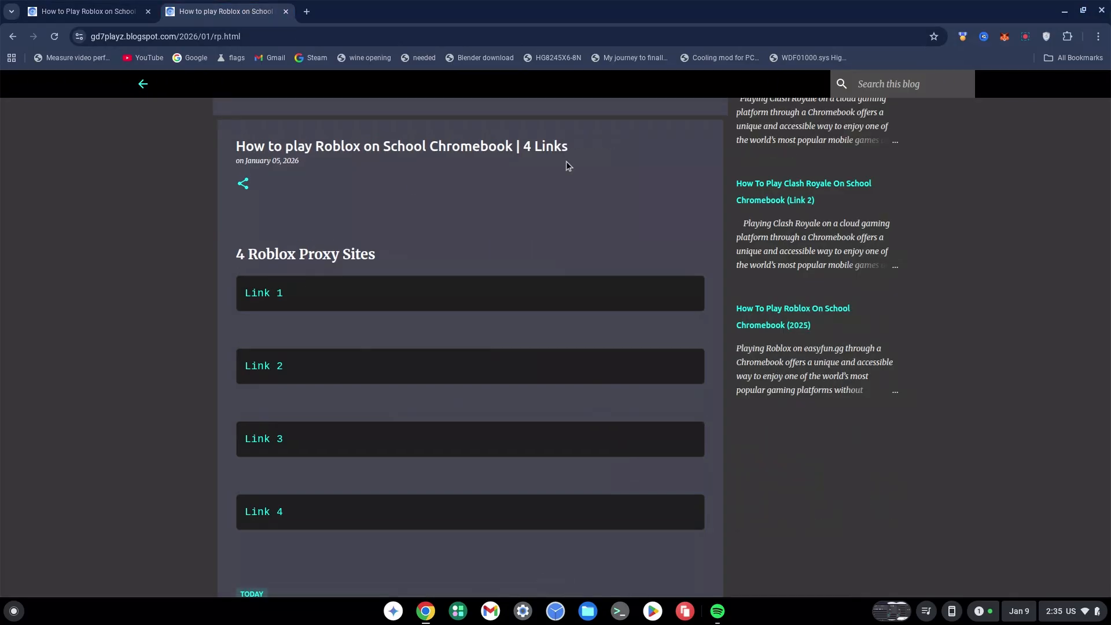
{"action": "mouse_move", "coordinate": [484, 478]}
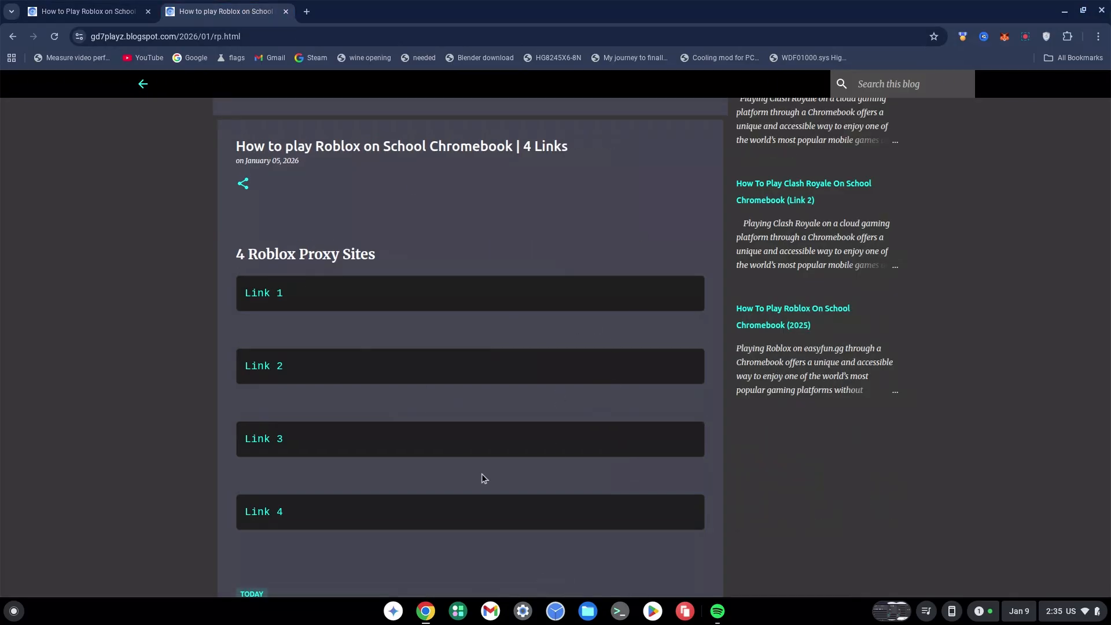
{"action": "mouse_move", "coordinate": [476, 385]}
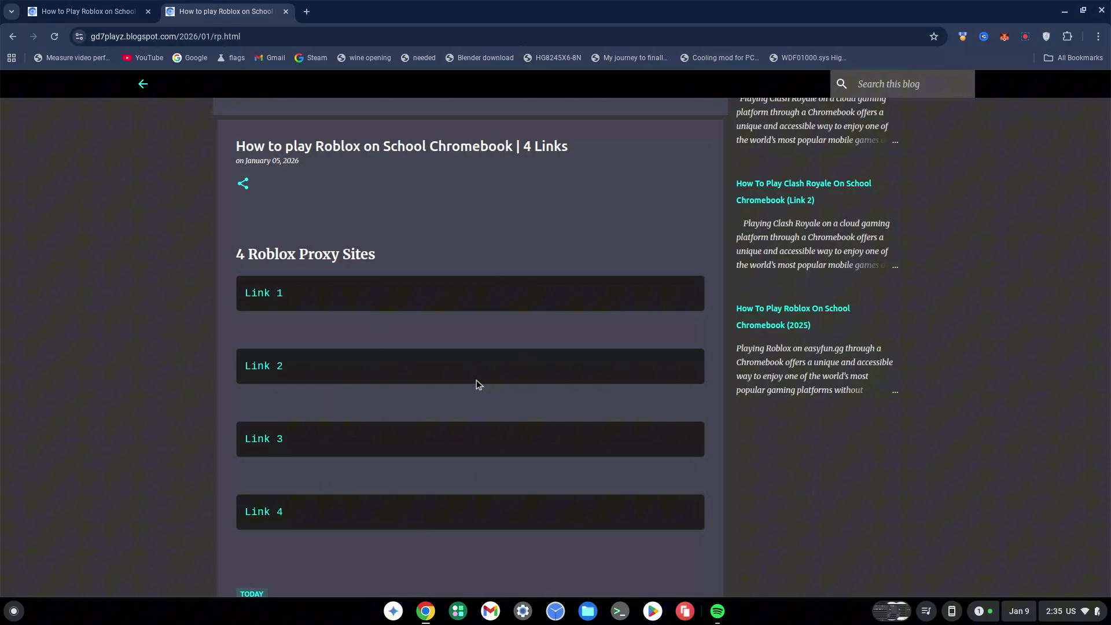
{"action": "mouse_move", "coordinate": [414, 473]}
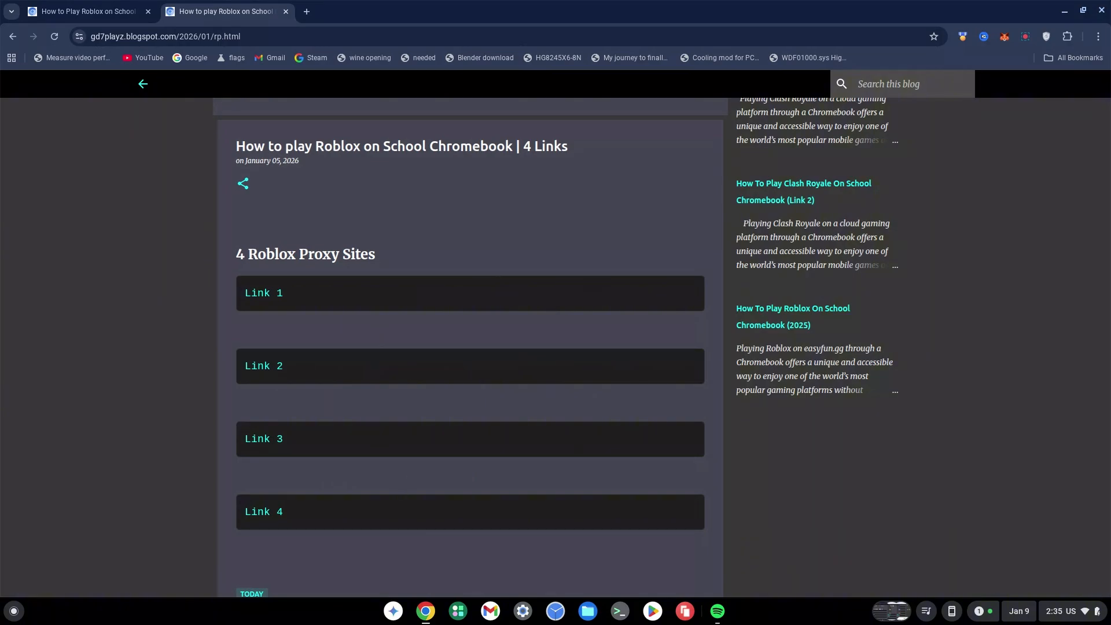
{"action": "mouse_move", "coordinate": [427, 446]}
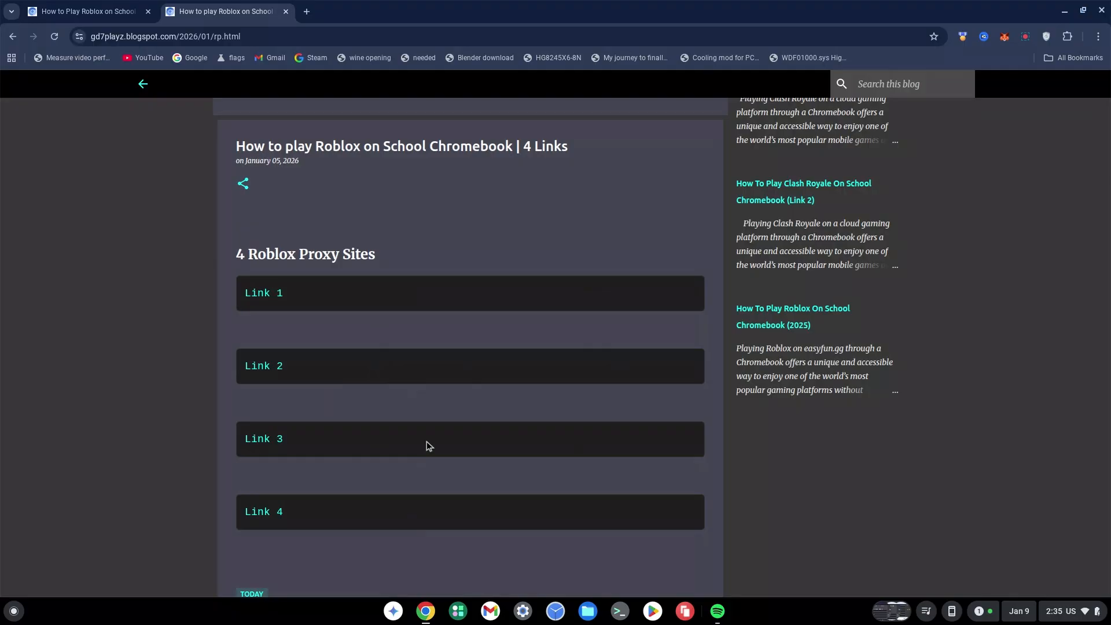
{"action": "mouse_move", "coordinate": [222, 314]}
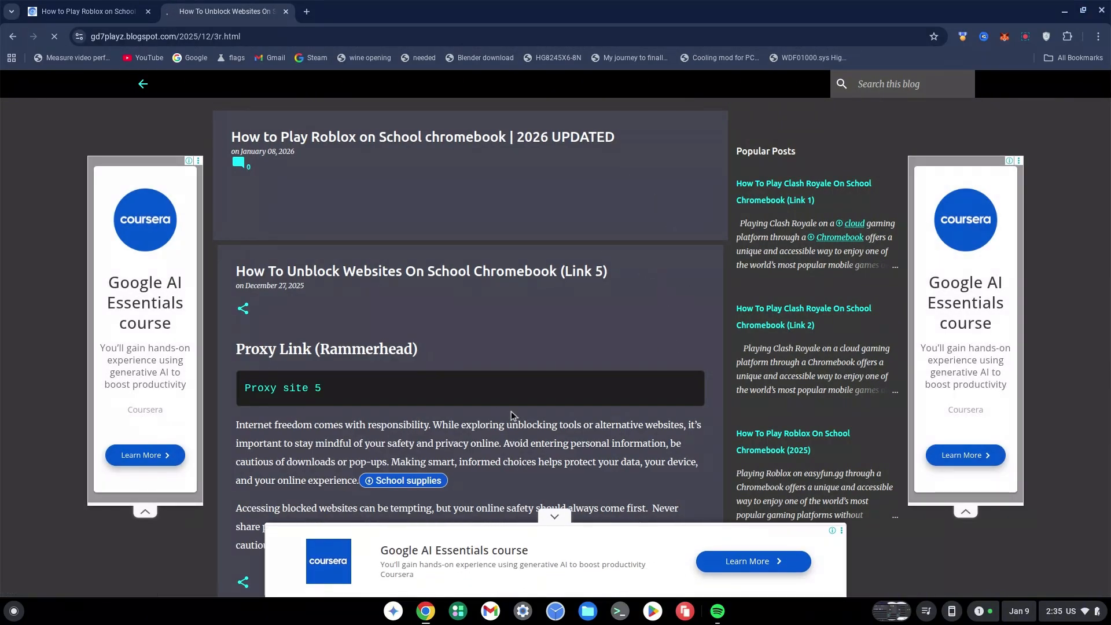
Step: Load the Rammerhead start page via 'Proxy site 5', then return to the Roblox links post
{"action": "left_click", "coordinate": [283, 388]}
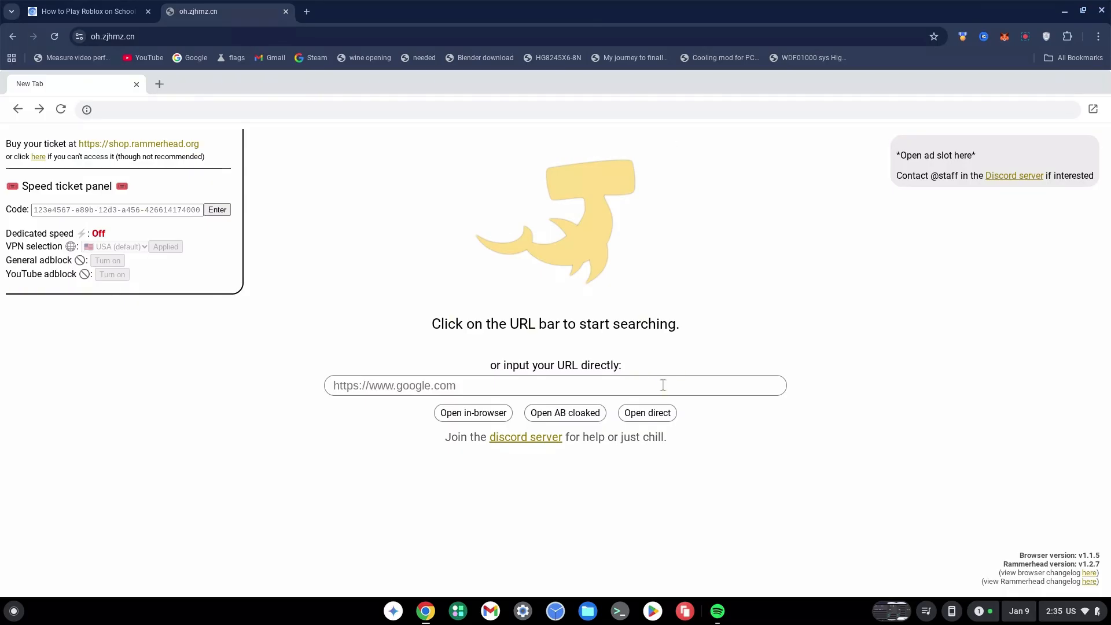
{"action": "left_click", "coordinate": [83, 10]}
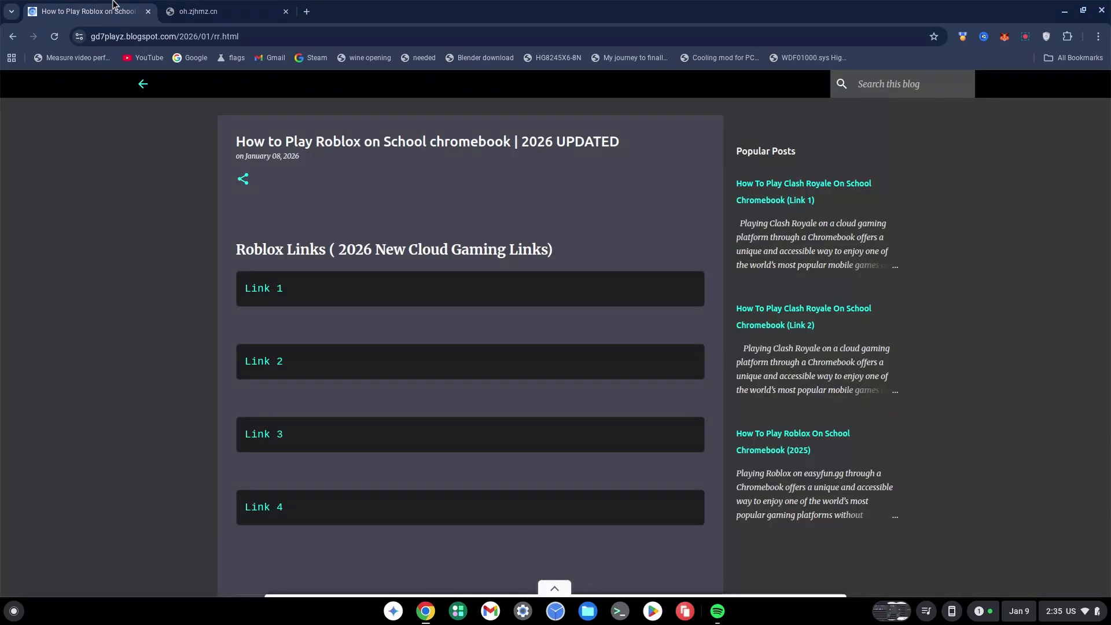
{"action": "mouse_move", "coordinate": [516, 451]}
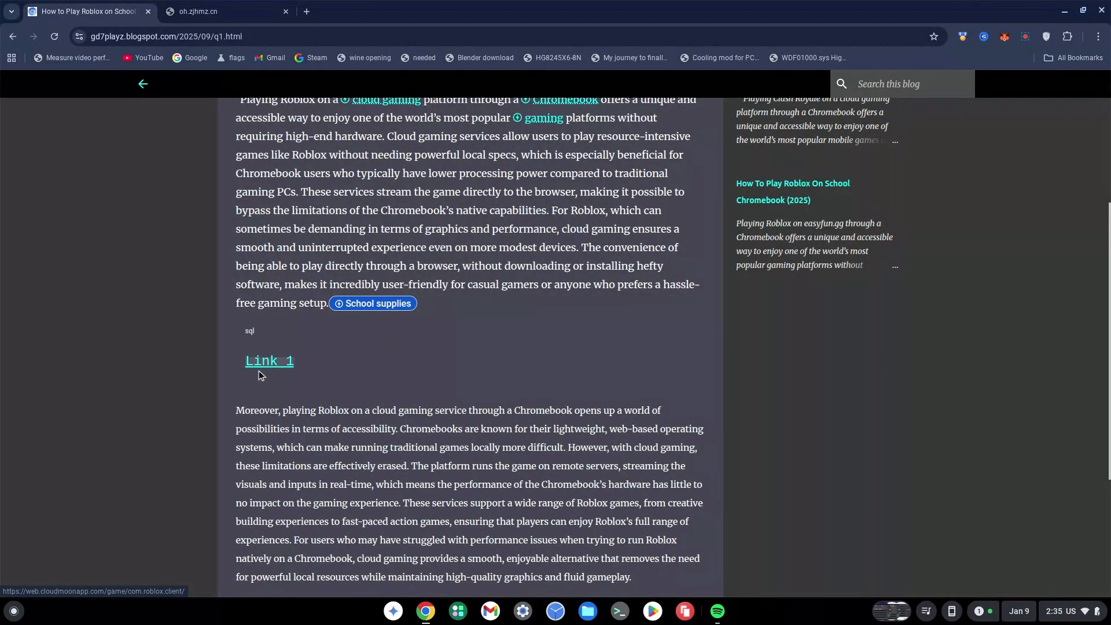
Step: Copy the web address behind 'Link 1' in the Roblox cloud gaming post
{"action": "right_click", "coordinate": [269, 361]}
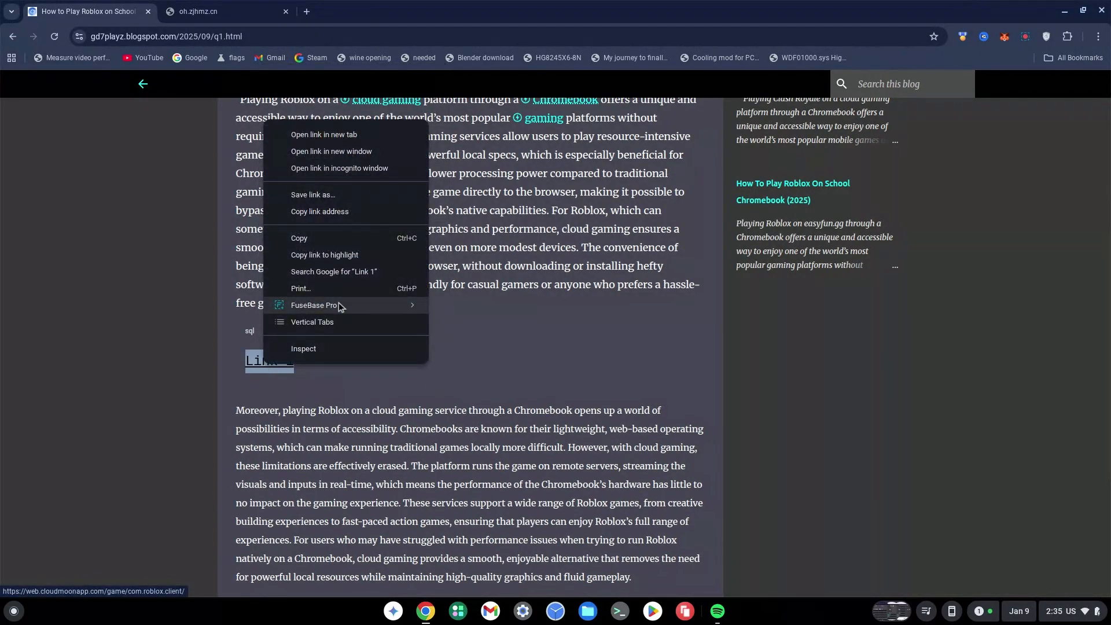
{"action": "left_click", "coordinate": [320, 211]}
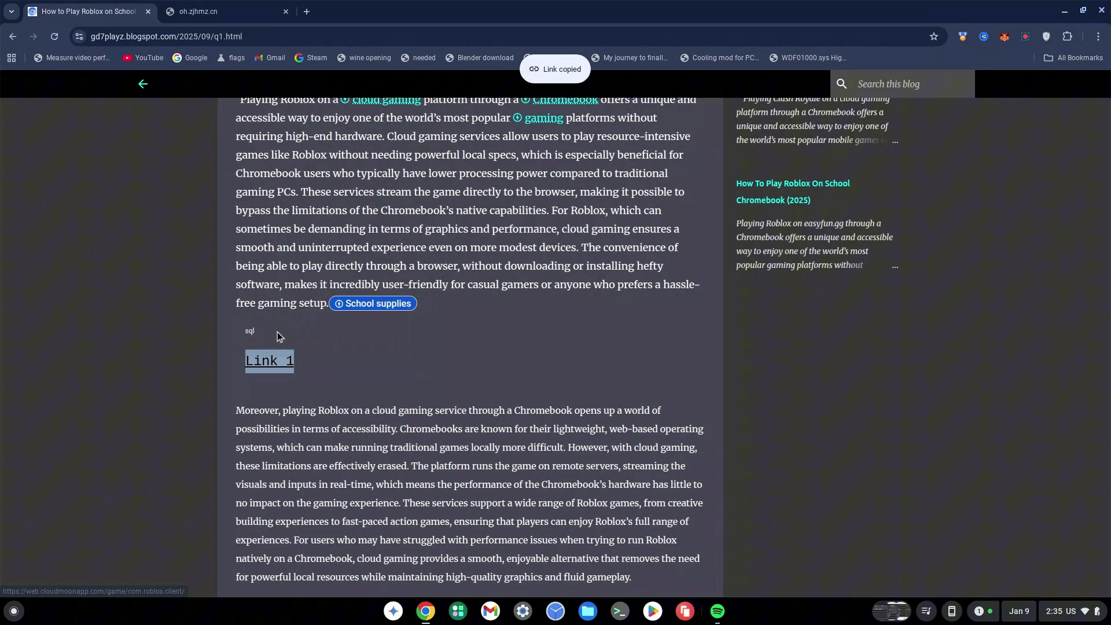
{"action": "mouse_move", "coordinate": [267, 239]}
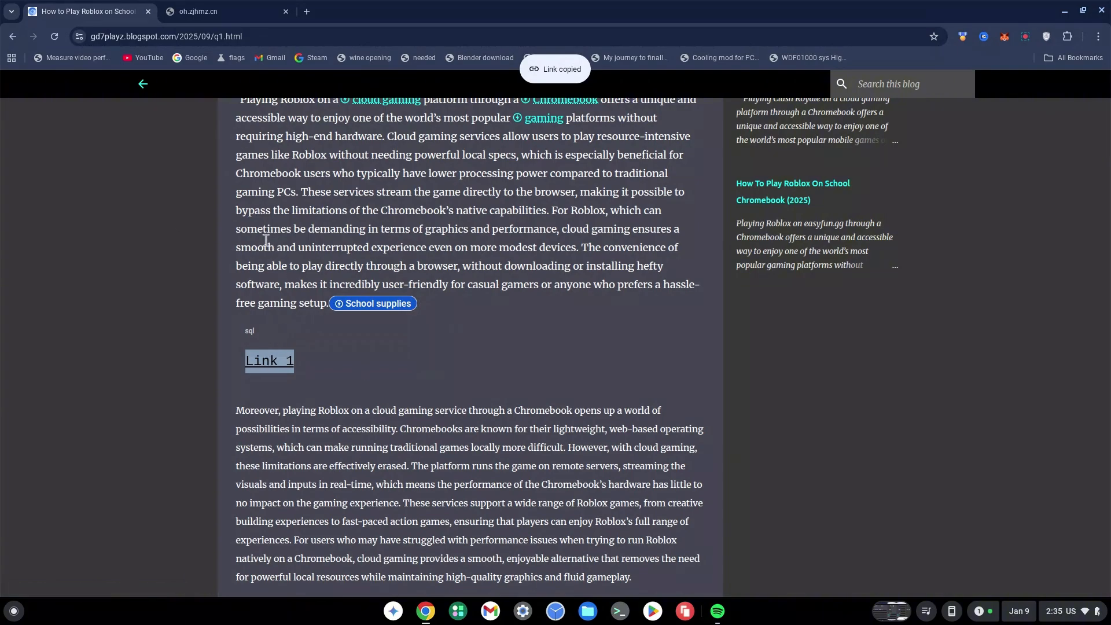
Step: Load the copied CloudMoon Roblox address through Rammerhead with 'Open direct'
{"action": "left_click", "coordinate": [224, 11]}
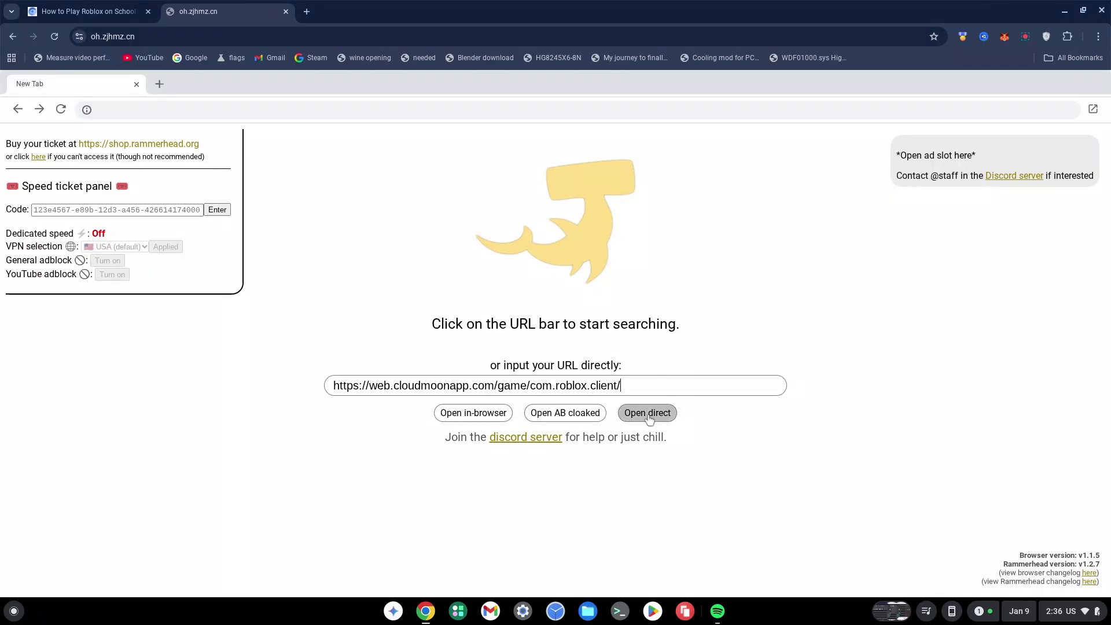
{"action": "left_click", "coordinate": [646, 413]}
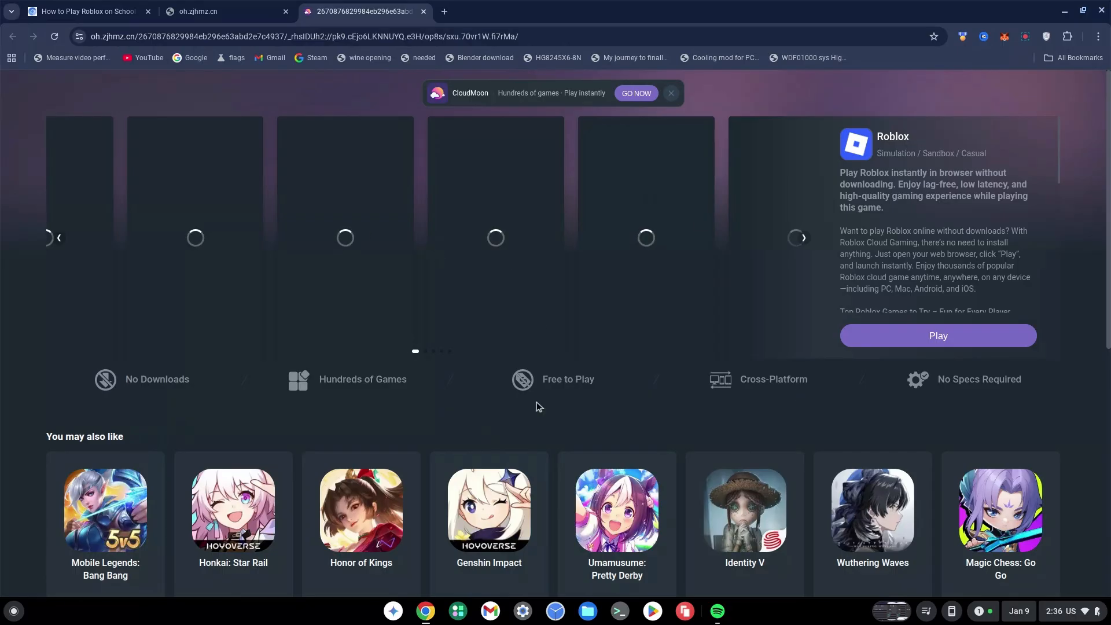
{"action": "mouse_move", "coordinate": [910, 342]}
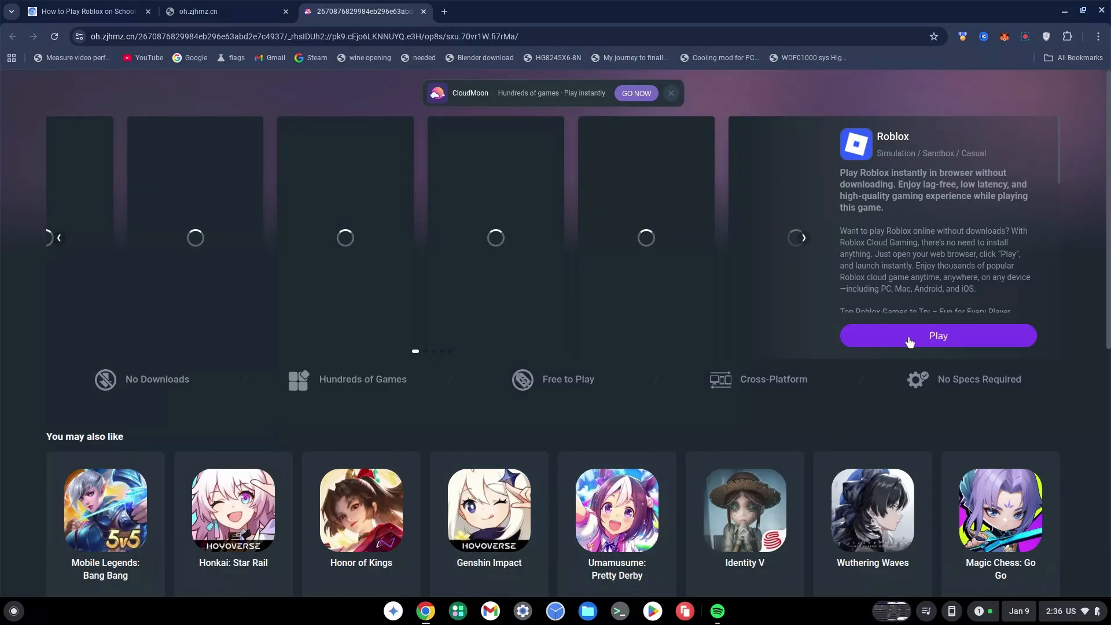
Step: Start Roblox on CloudMoon to reach the sign-in dialog, then return to the blog post
{"action": "left_click", "coordinate": [936, 335]}
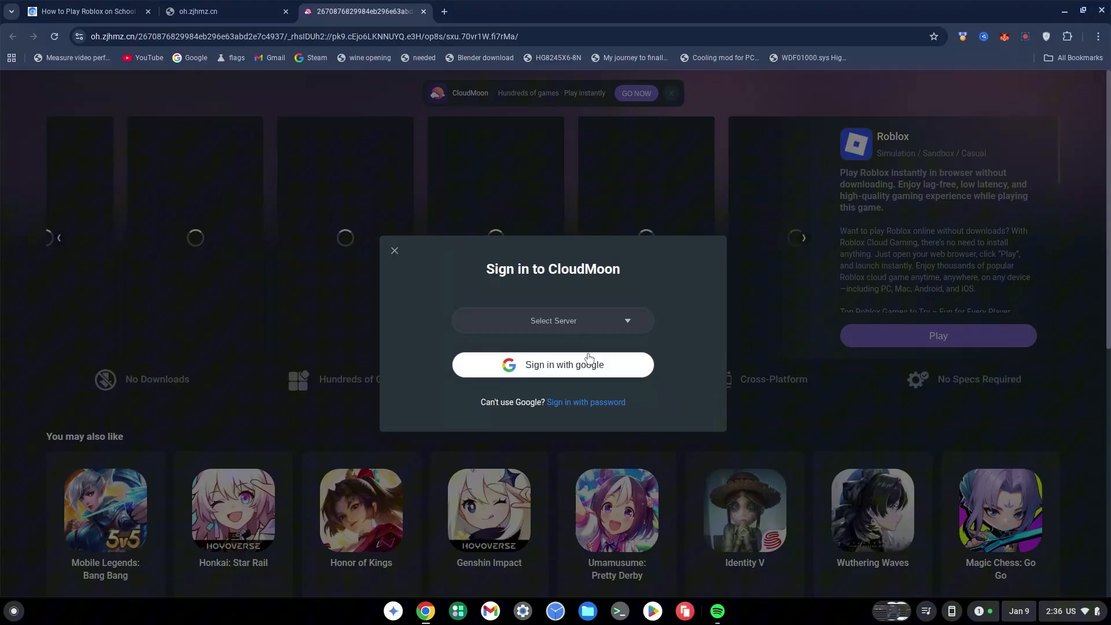
{"action": "mouse_move", "coordinate": [563, 365]}
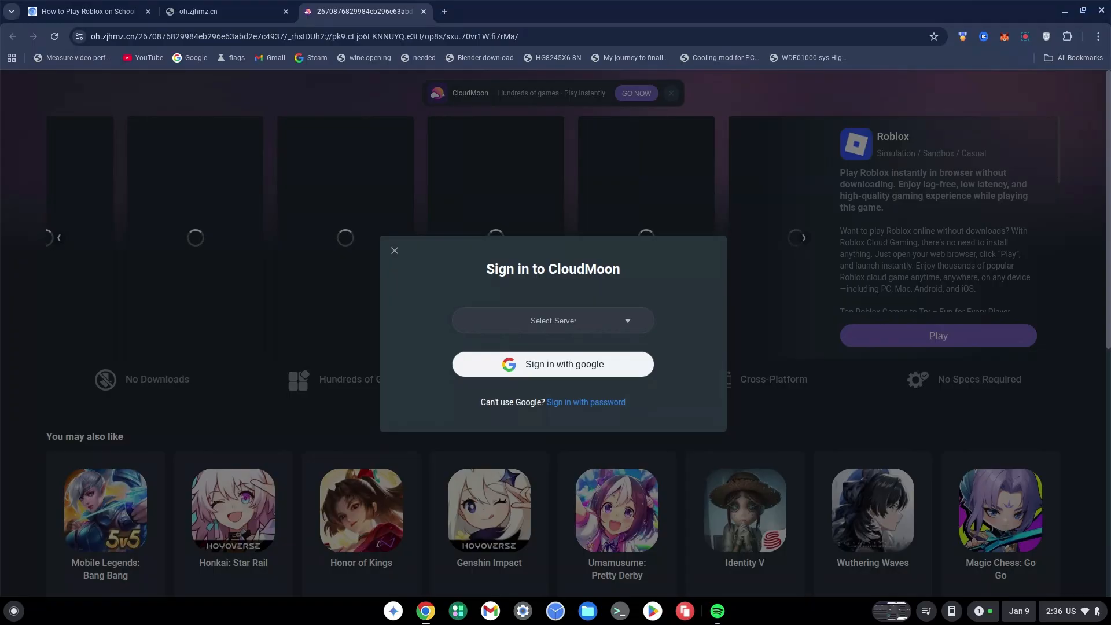
{"action": "left_click", "coordinate": [85, 12]}
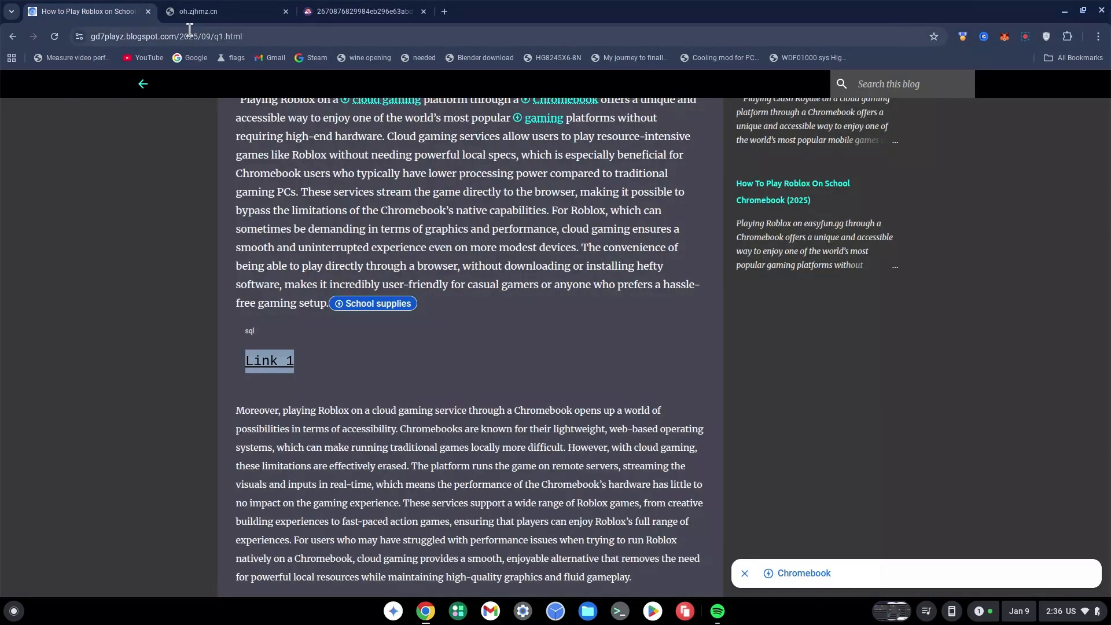